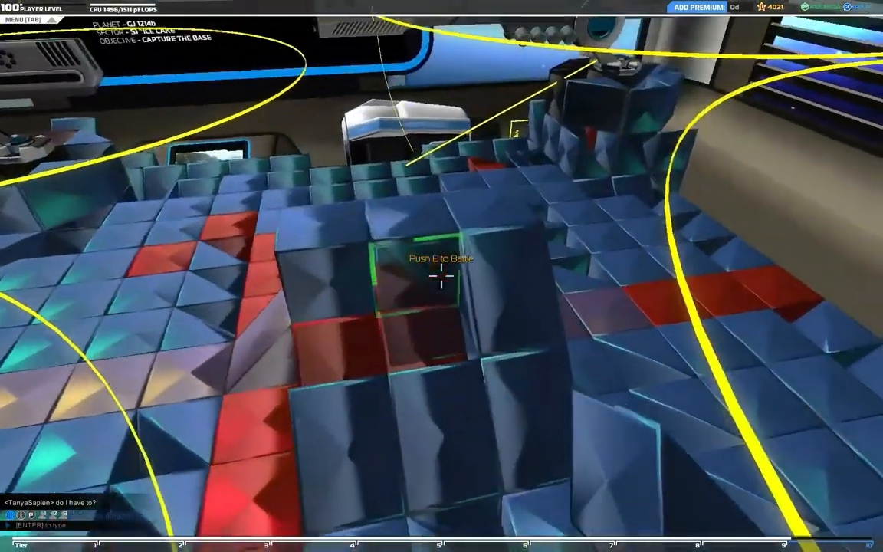
{"action": "mouse_move", "coordinate": [441, 276]}
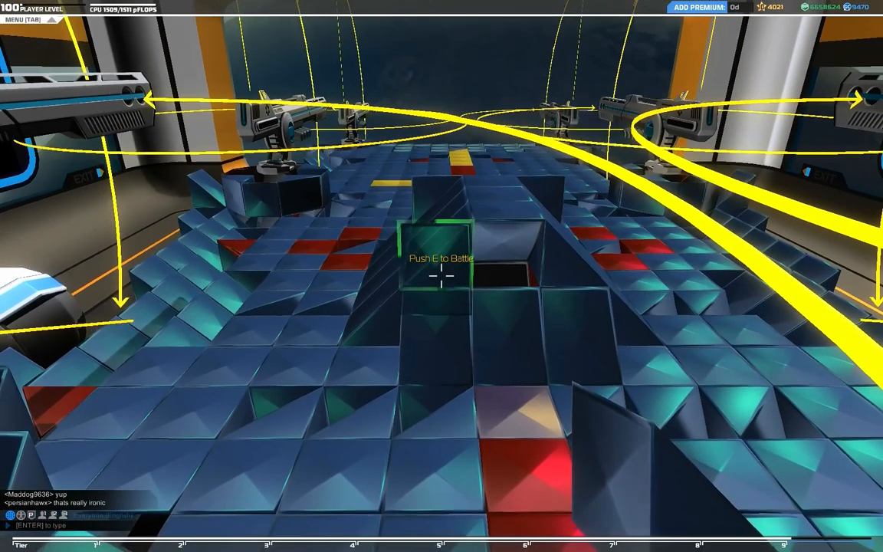
Open the Chassis parts inventory with the robot hull at 1509/1511 CPU
{"action": "key", "text": "e"}
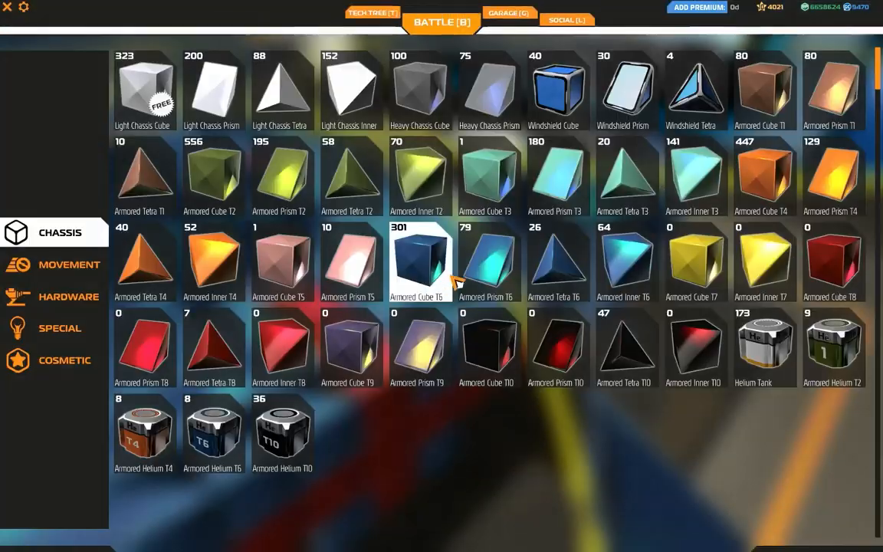